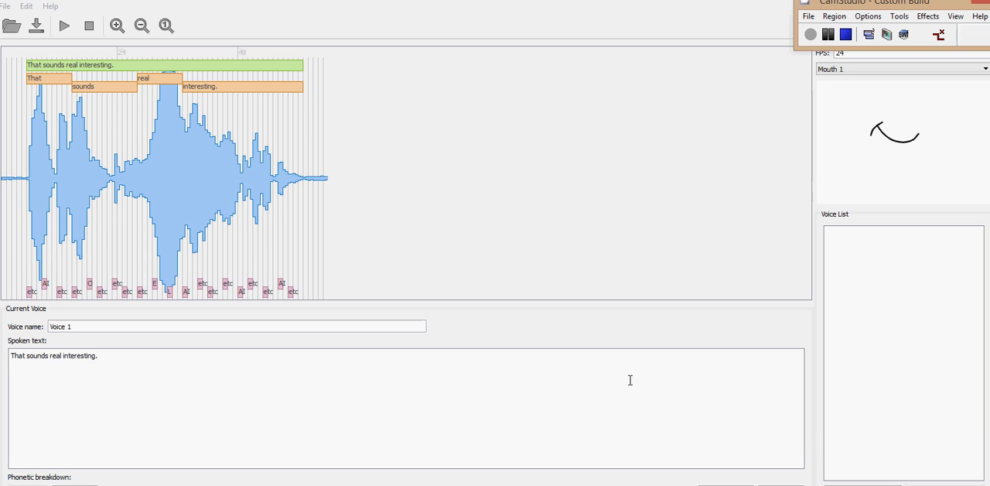
mouse_move(530, 210)
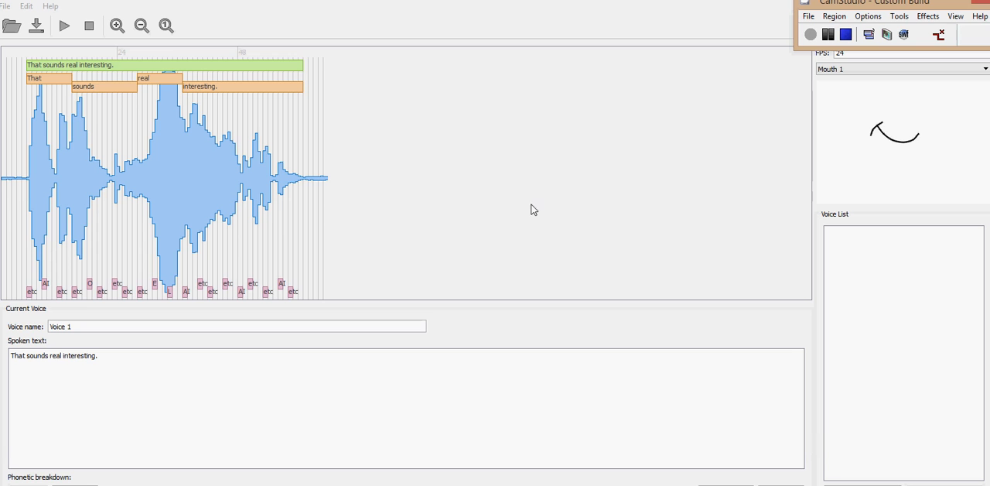
Play back the dialogue a few times to preview the animated mouth shapes
click(67, 26)
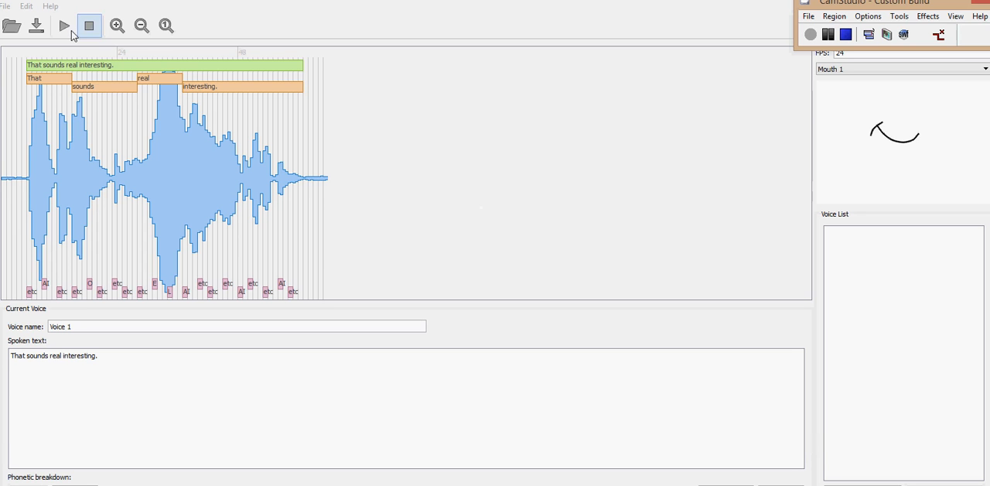
click(65, 25)
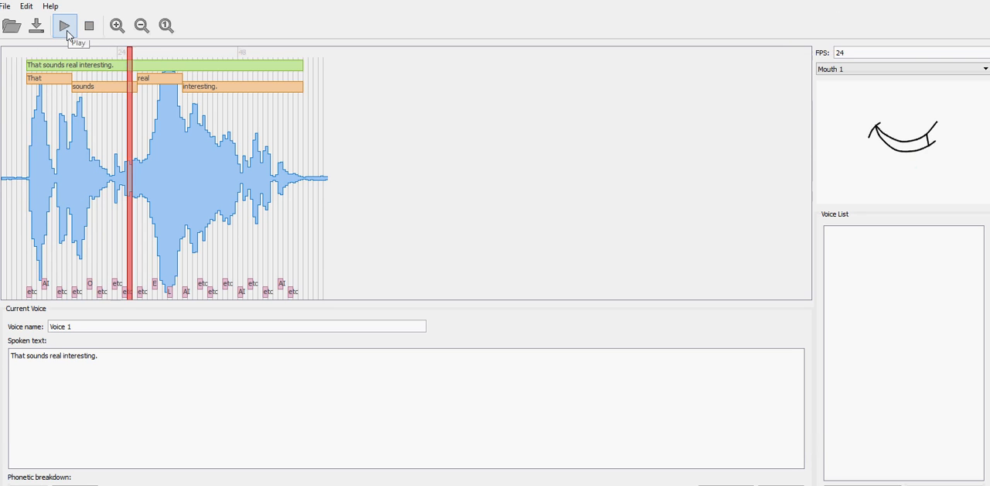
click(64, 25)
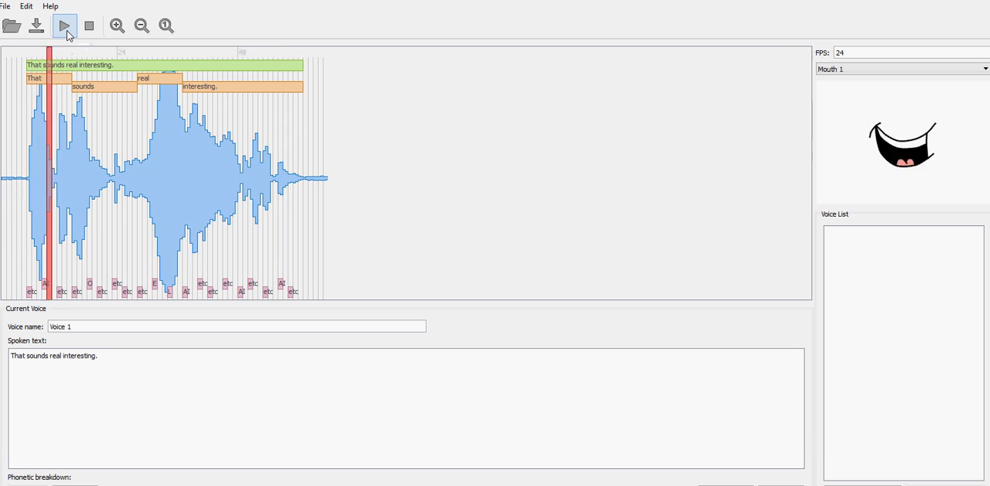
click(65, 25)
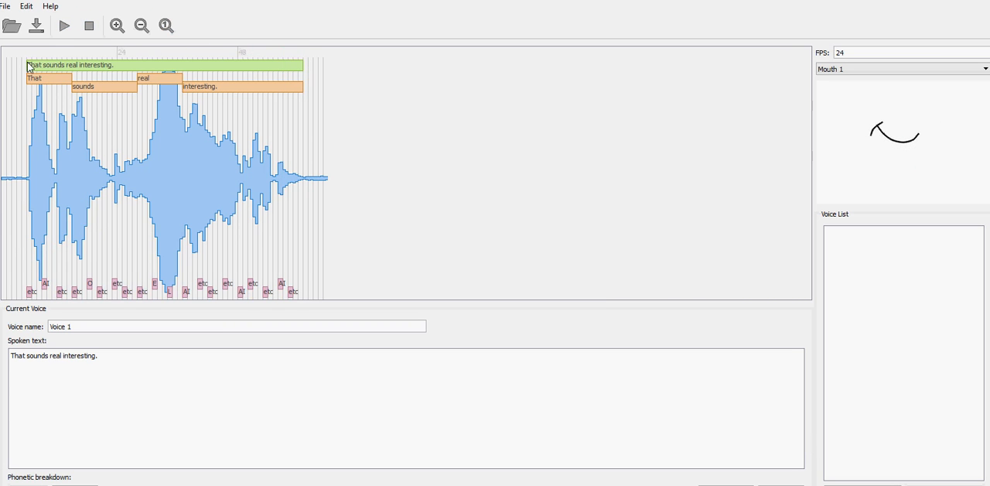
Export the phoneme timing as Voice 1.dat on the Desktop
click(71, 24)
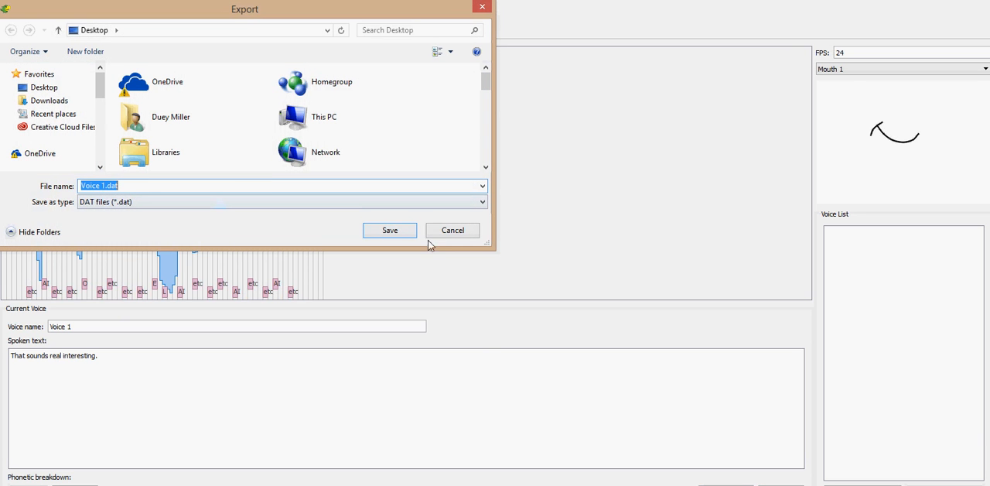
click(390, 229)
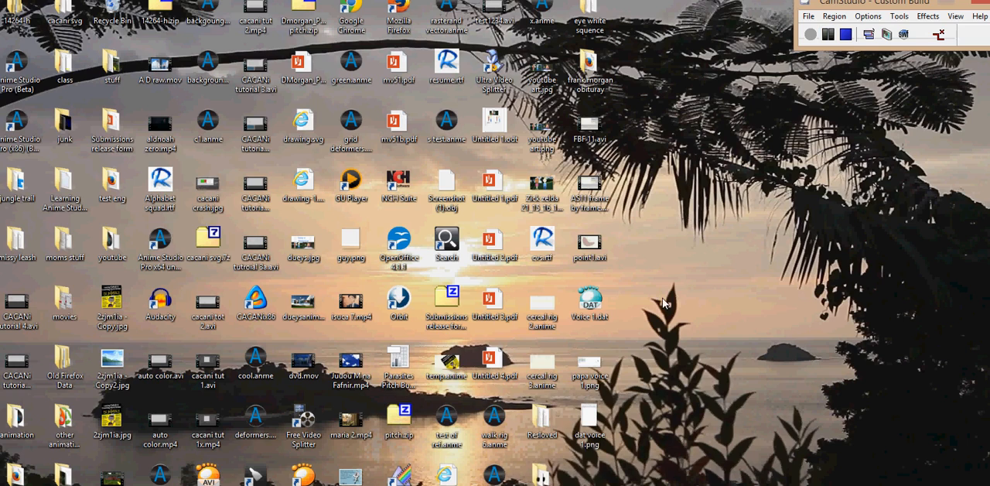
Dismiss GOM Player's cannot-play error and open Voice 1.dat in Notepad++ instead
click(588, 302)
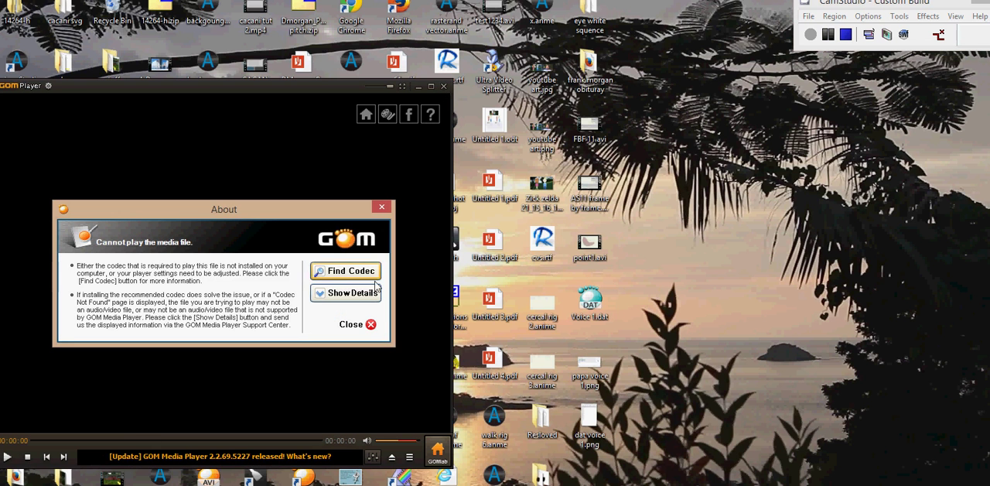
click(350, 323)
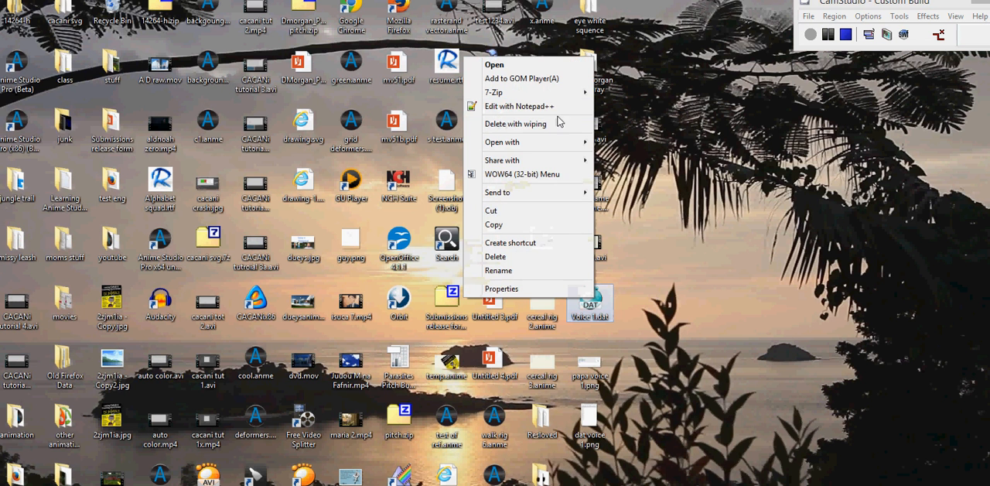
click(514, 106)
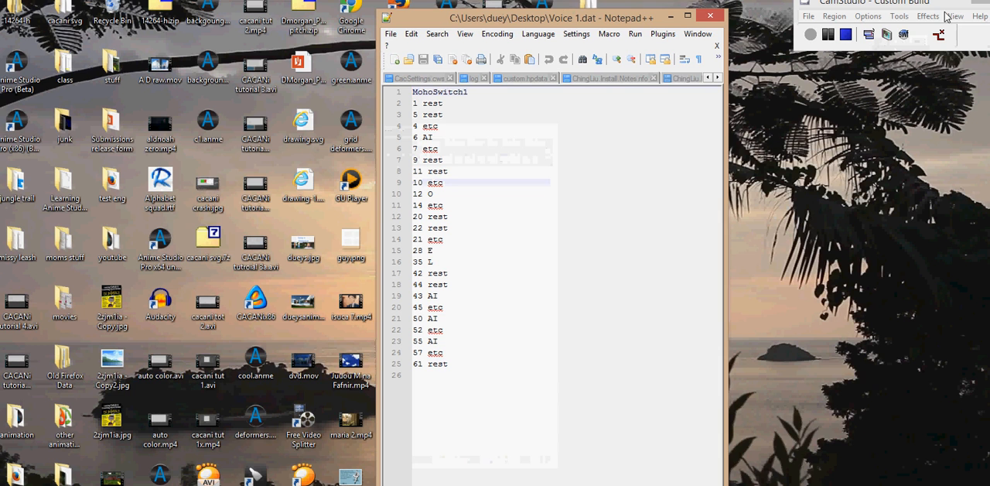
Review the MohoSwitch1 frame/phoneme lines of Voice 1.dat in Notepad++
click(727, 16)
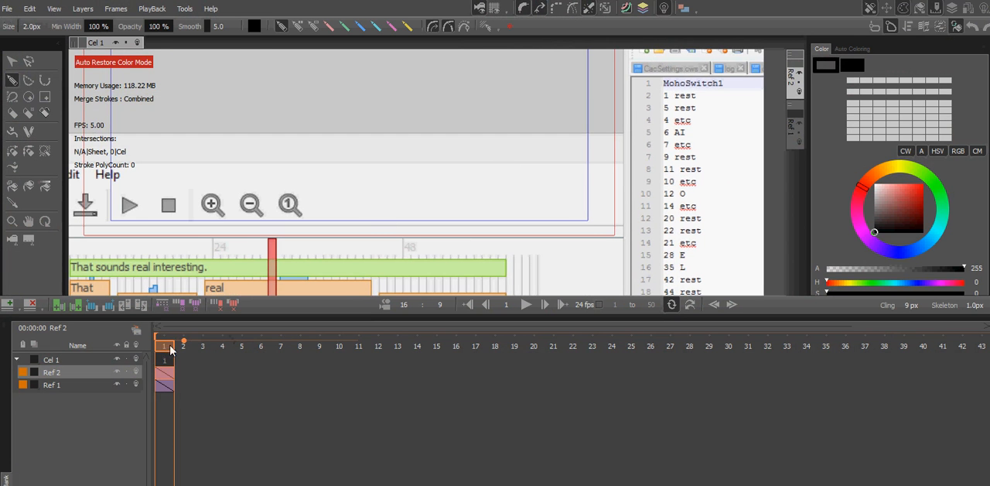
Select the Ref 2 range from the screenshot key at frame 1 to a later empty frame
click(241, 346)
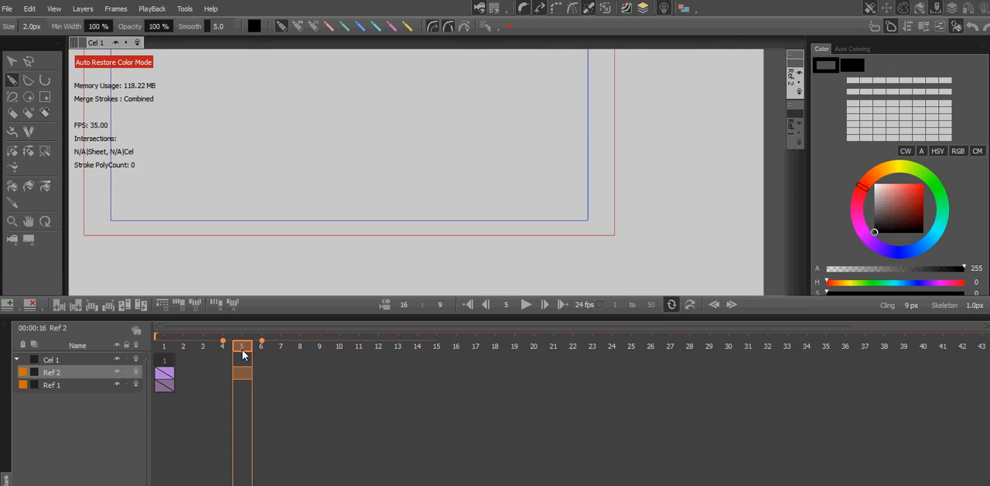
click(260, 346)
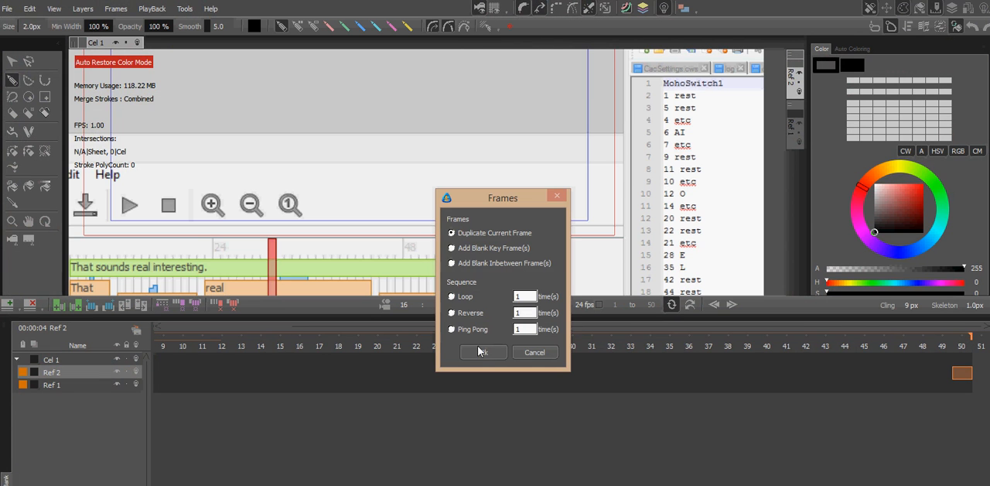
Duplicate the reference screenshot across the selected Ref 2 frame range
click(483, 353)
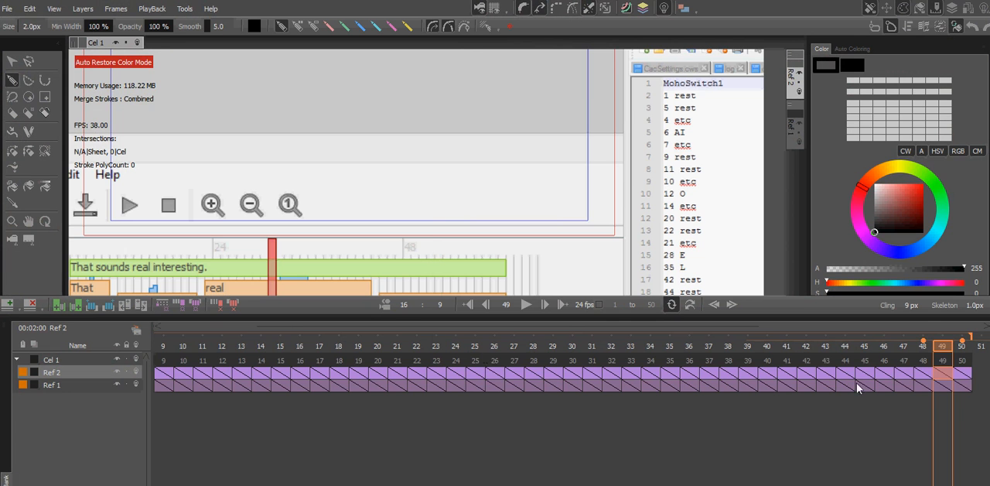
click(494, 347)
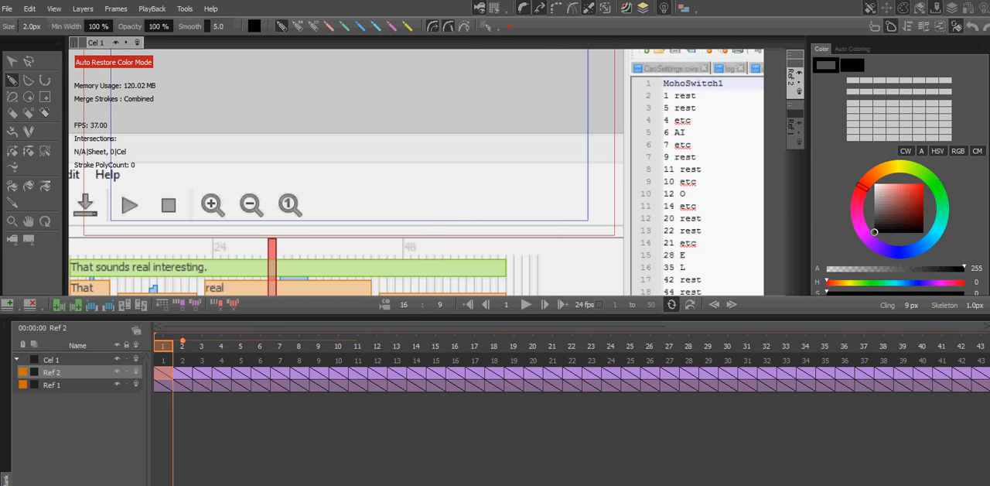
mouse_move(309, 384)
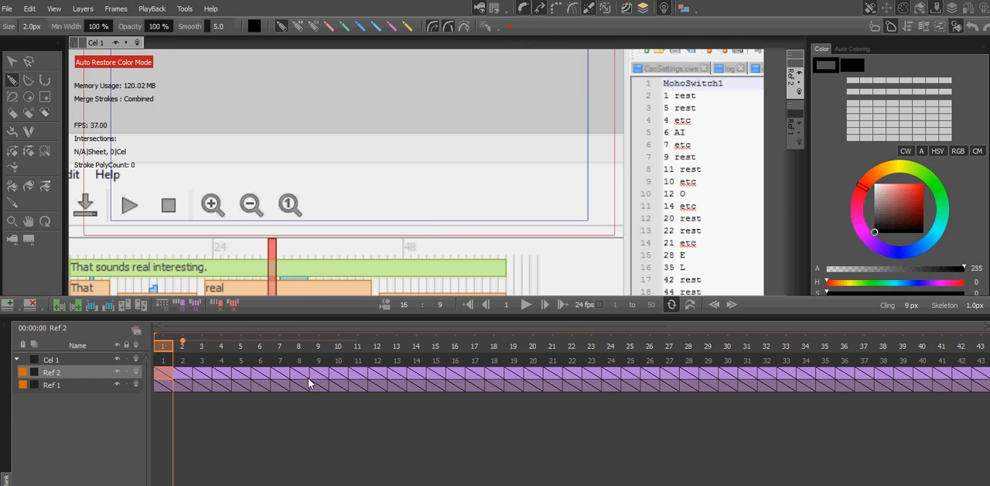
mouse_move(743, 399)
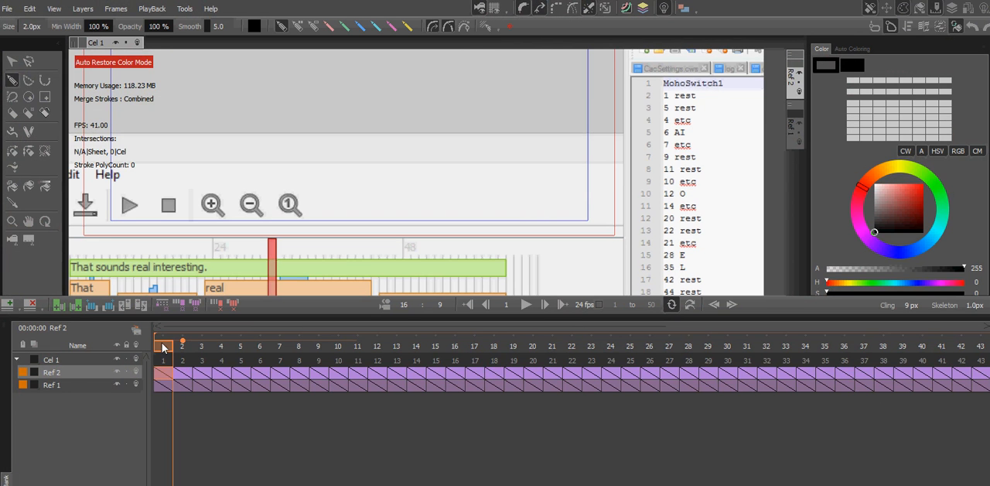
click(241, 347)
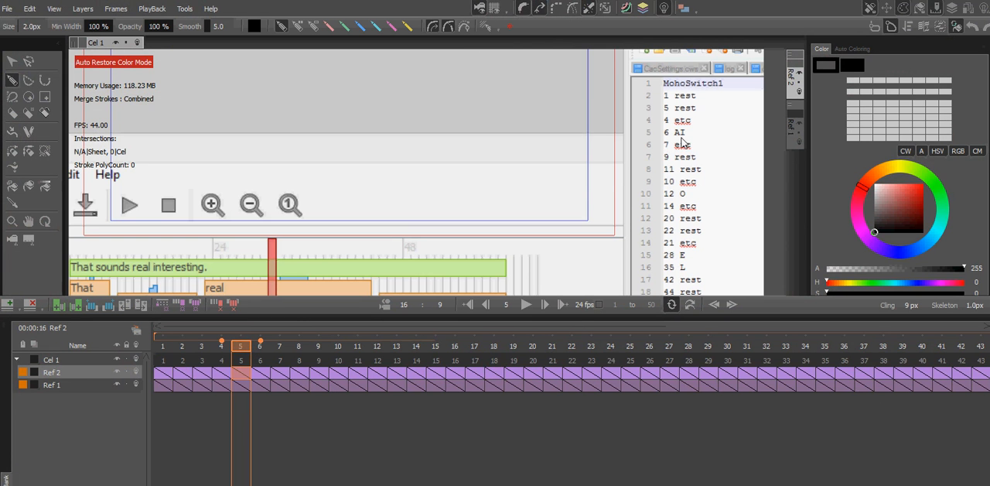
mouse_move(696, 143)
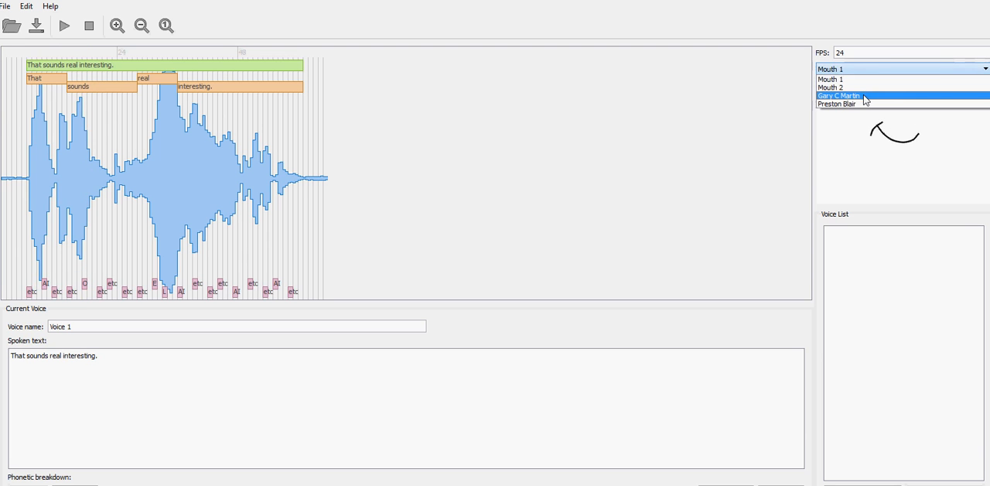
Choose Mouth 2 from the mouth set dropdown, showing the smiling preview
click(845, 79)
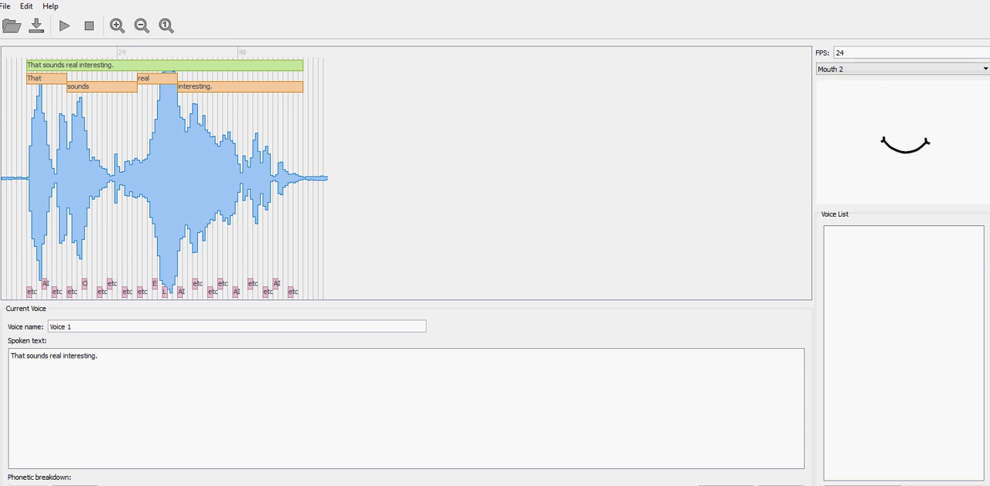
mouse_move(629, 161)
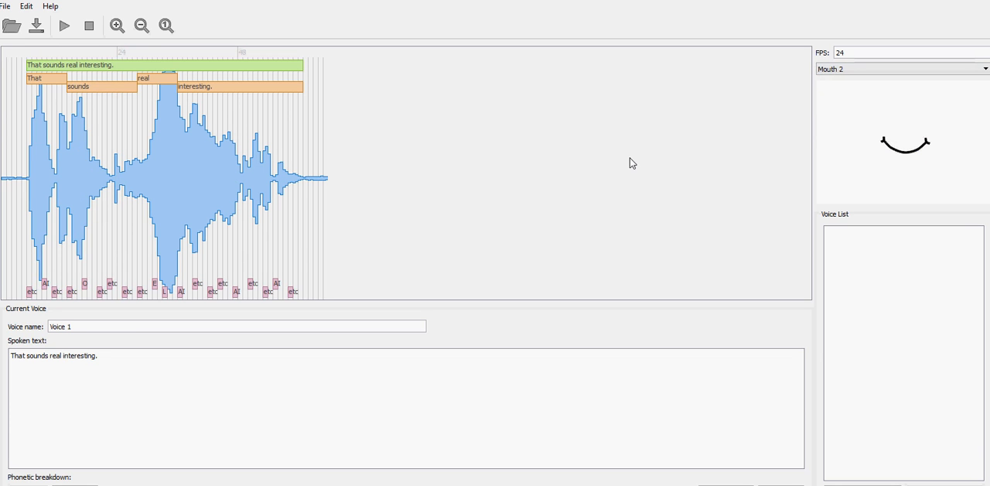
mouse_move(662, 157)
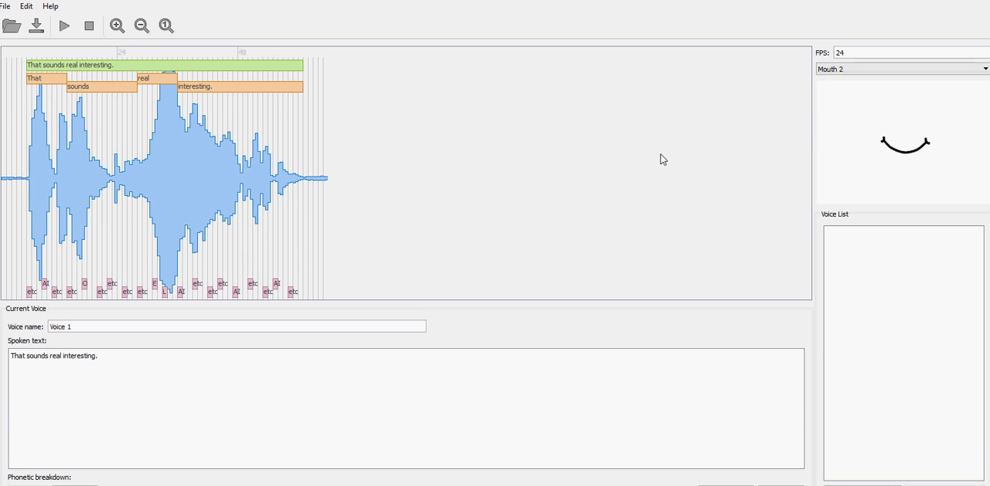